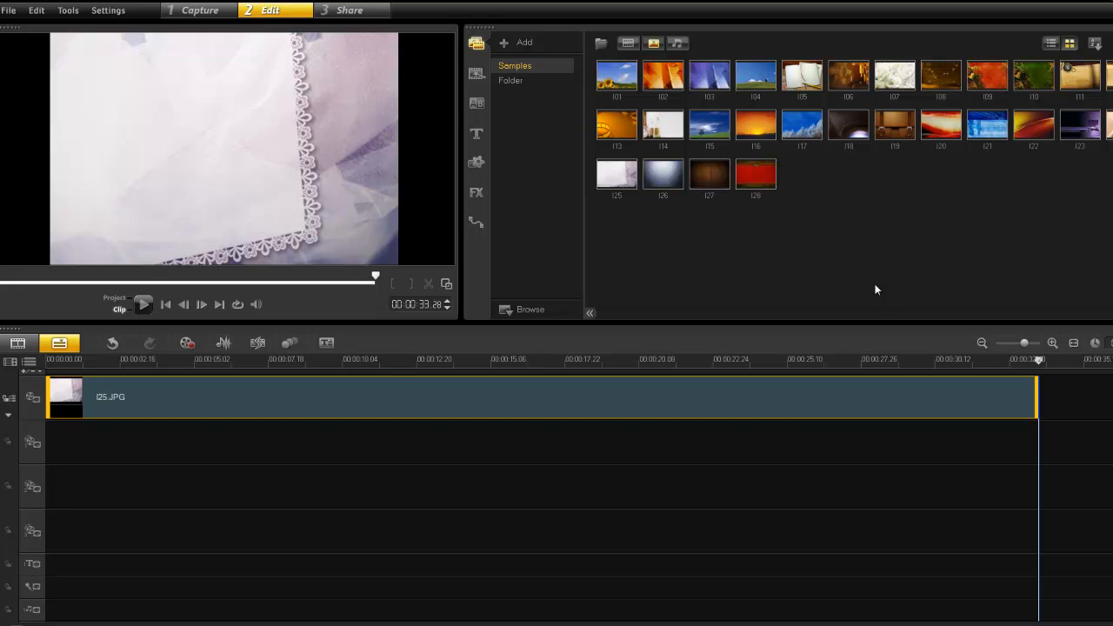
mouse_move(873, 291)
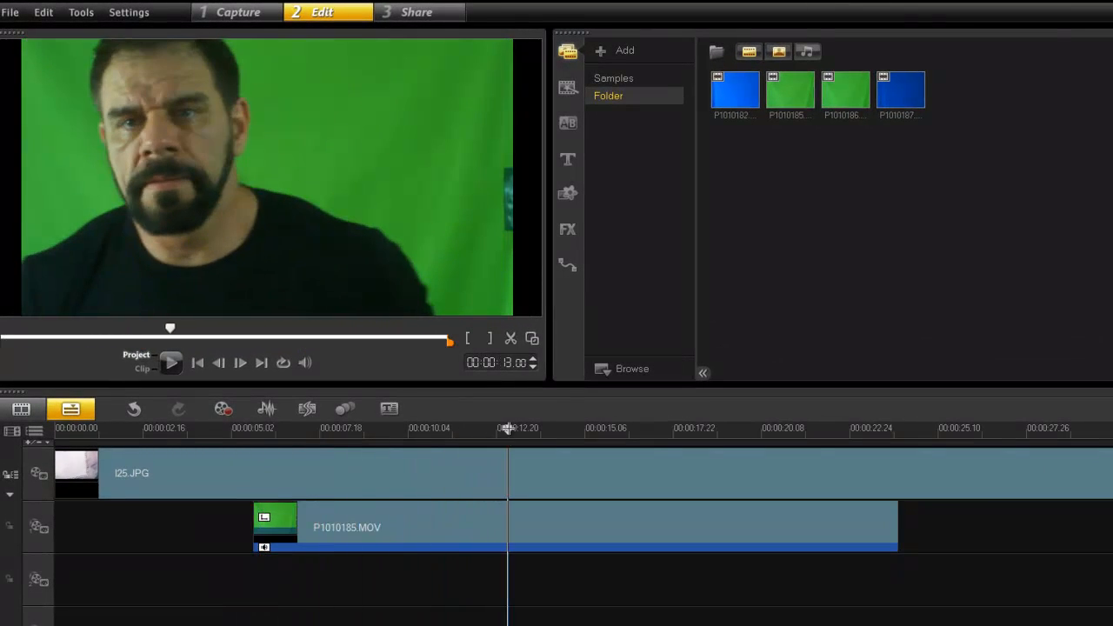
- Apply chroma key to P1010185.MOV with Similarity lowered to 35, then close the settings
left_click(567, 229)
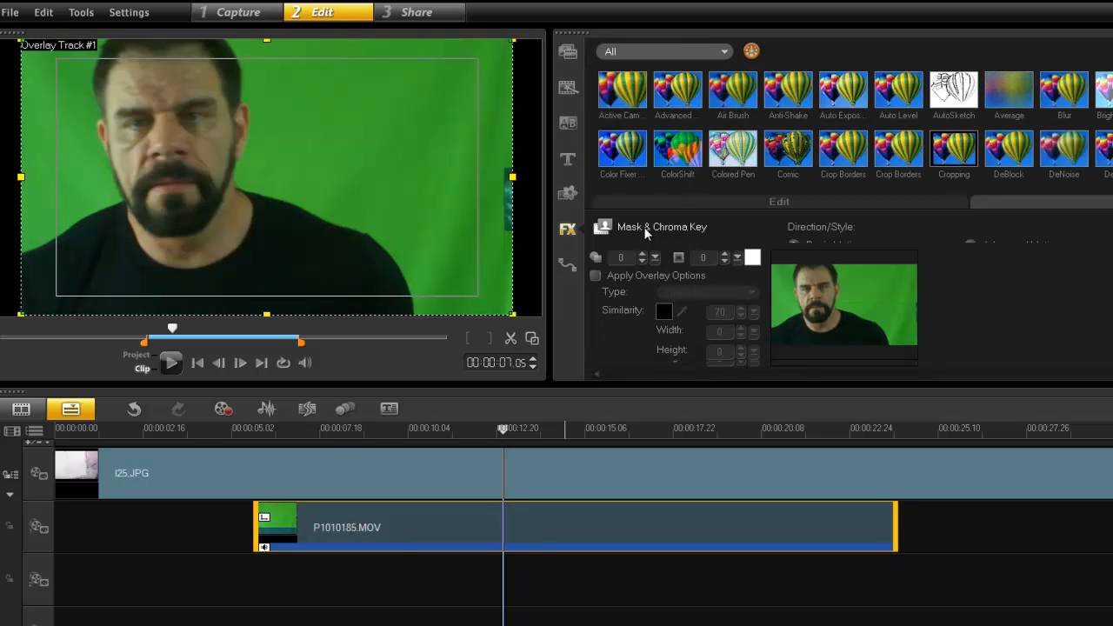
left_click(596, 248)
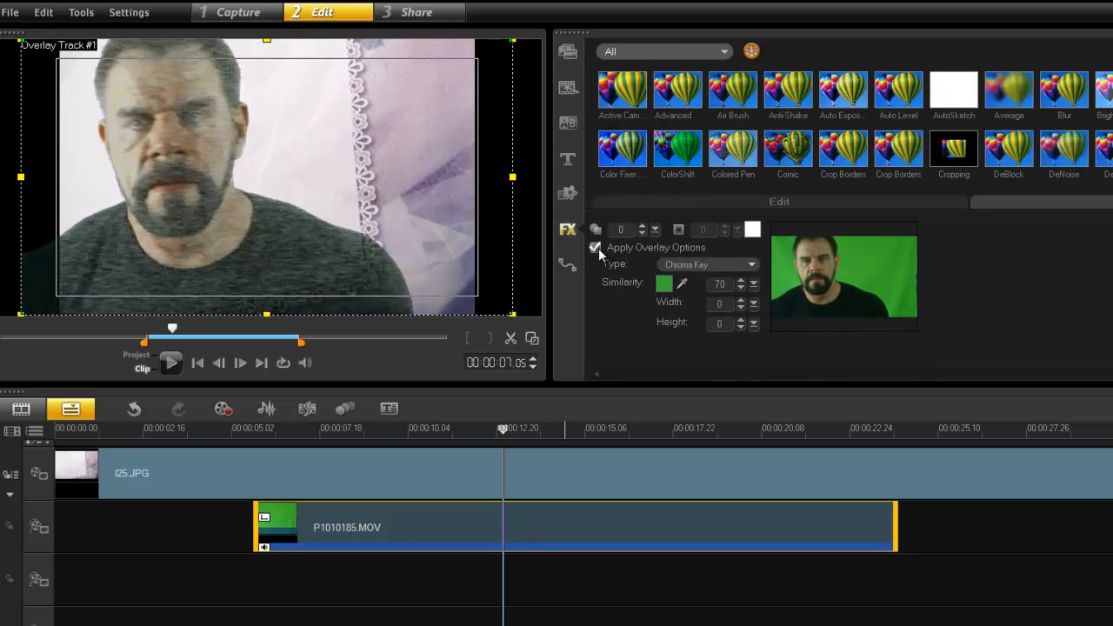
left_click(664, 283)
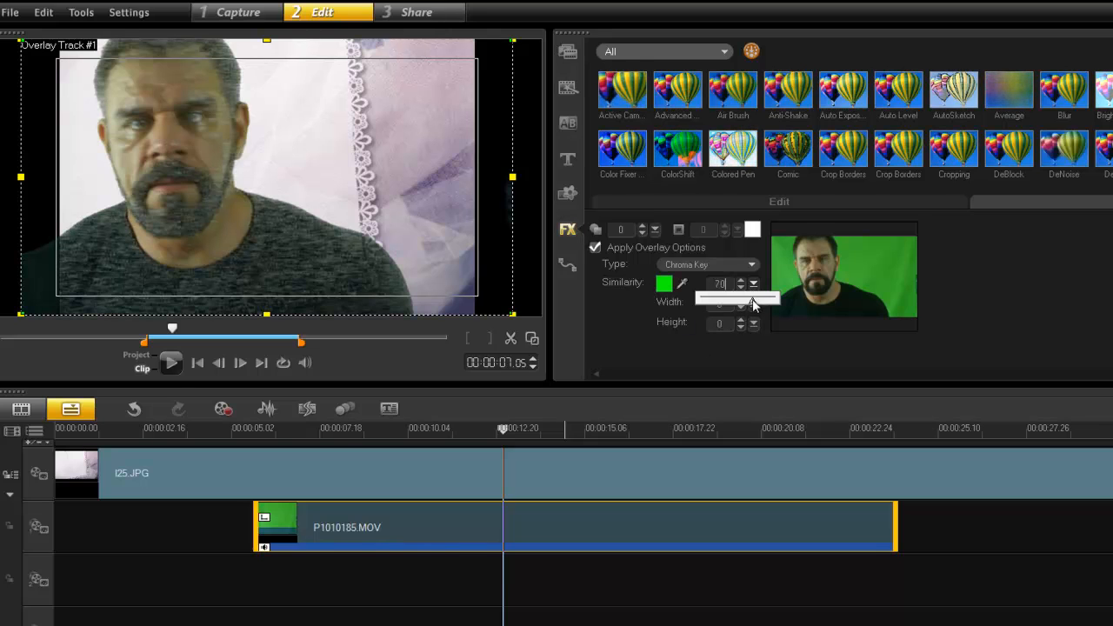
left_click_drag(765, 301, 735, 300)
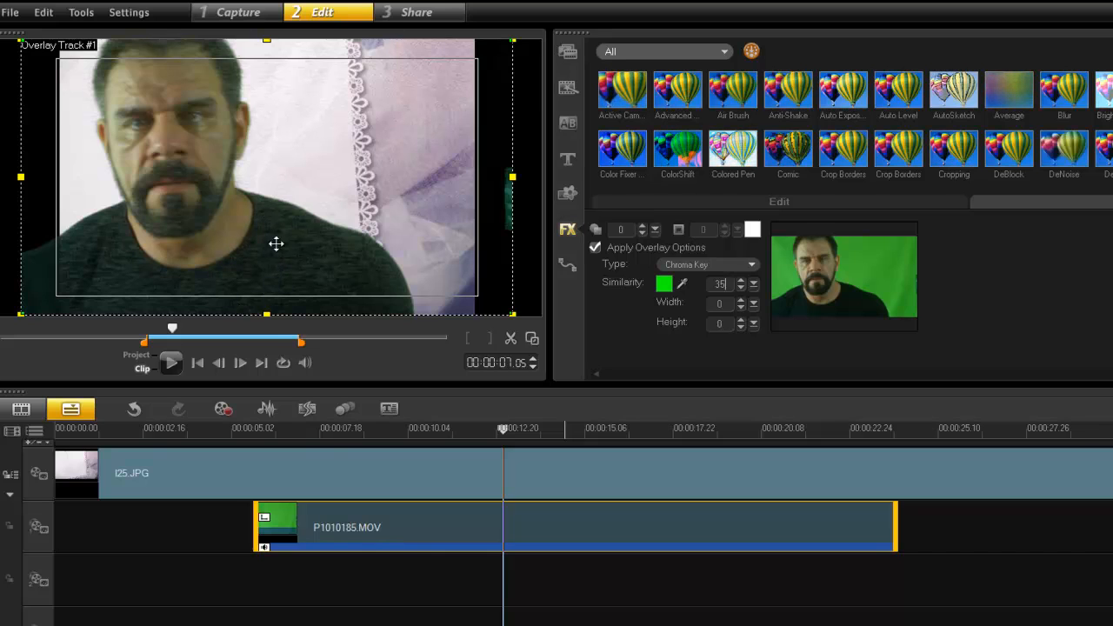
left_click(504, 432)
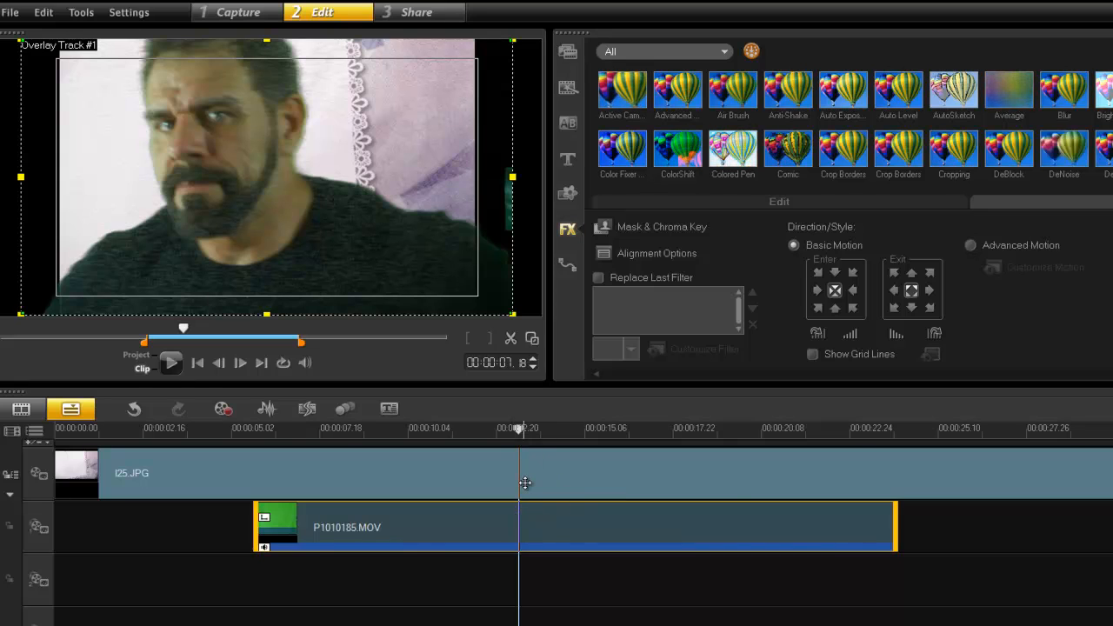
mouse_move(521, 523)
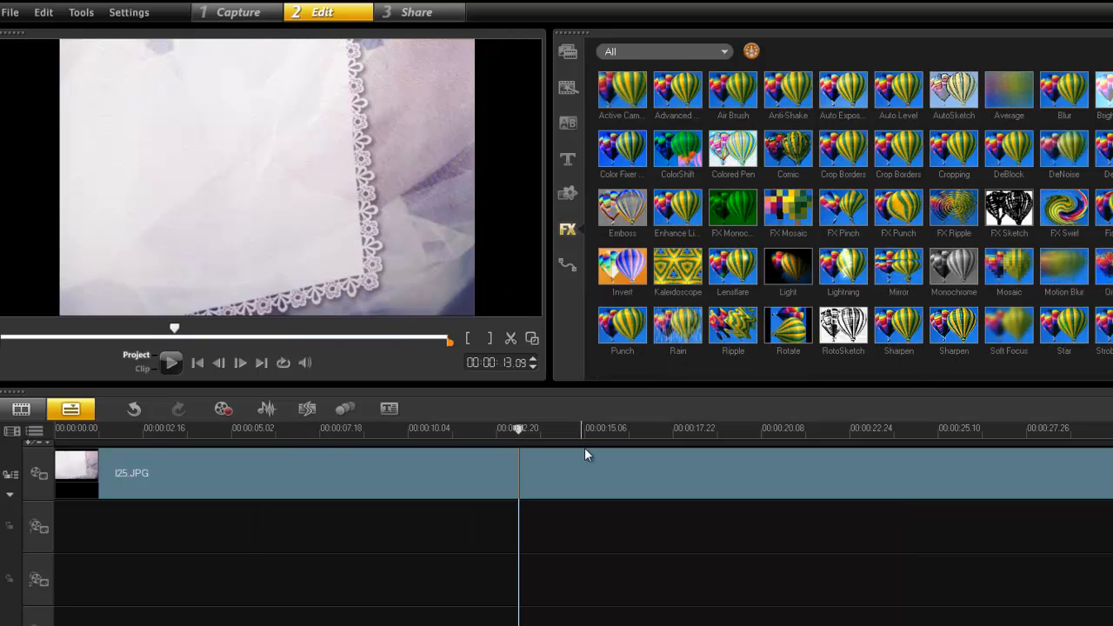
- Bring presenter clip P1010186.MOV in for chroma keying at Similarity 67
left_click(567, 52)
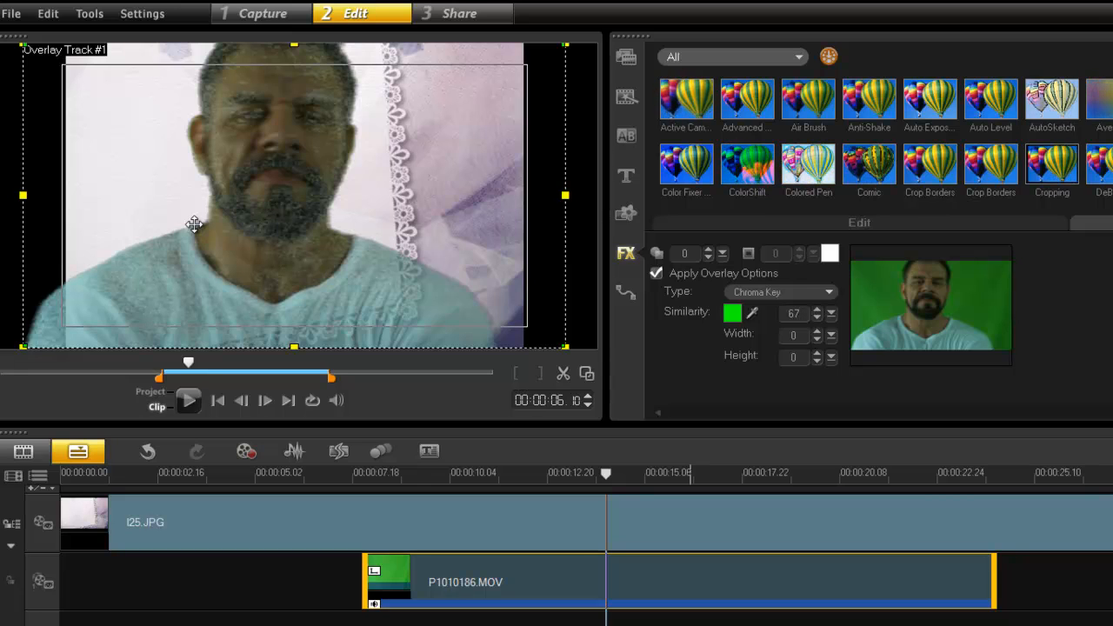
mouse_move(327, 348)
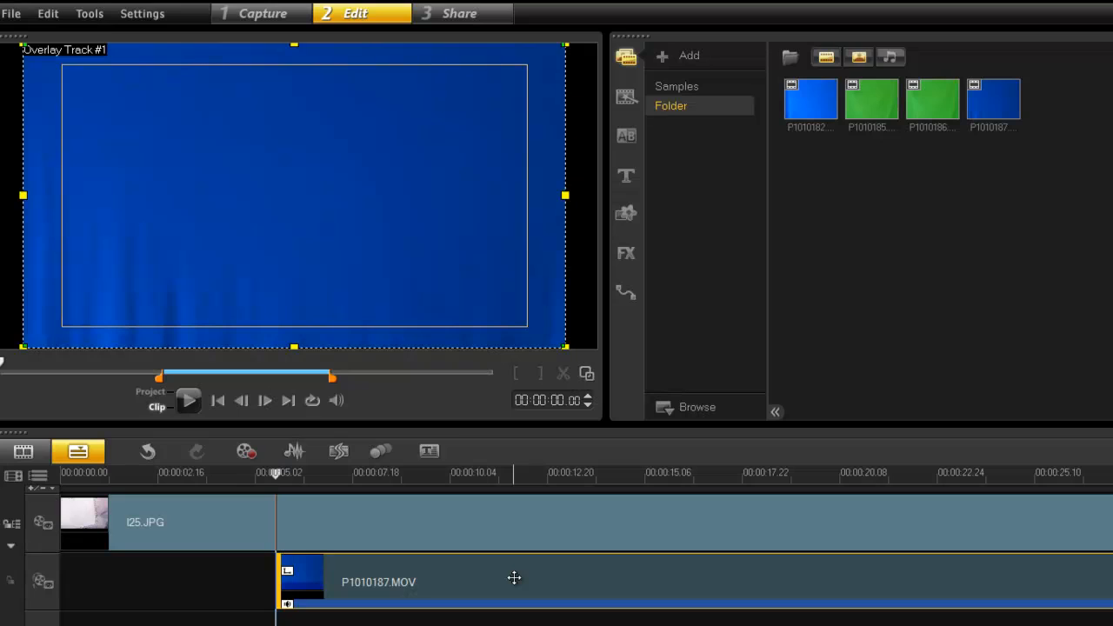
mouse_move(569, 500)
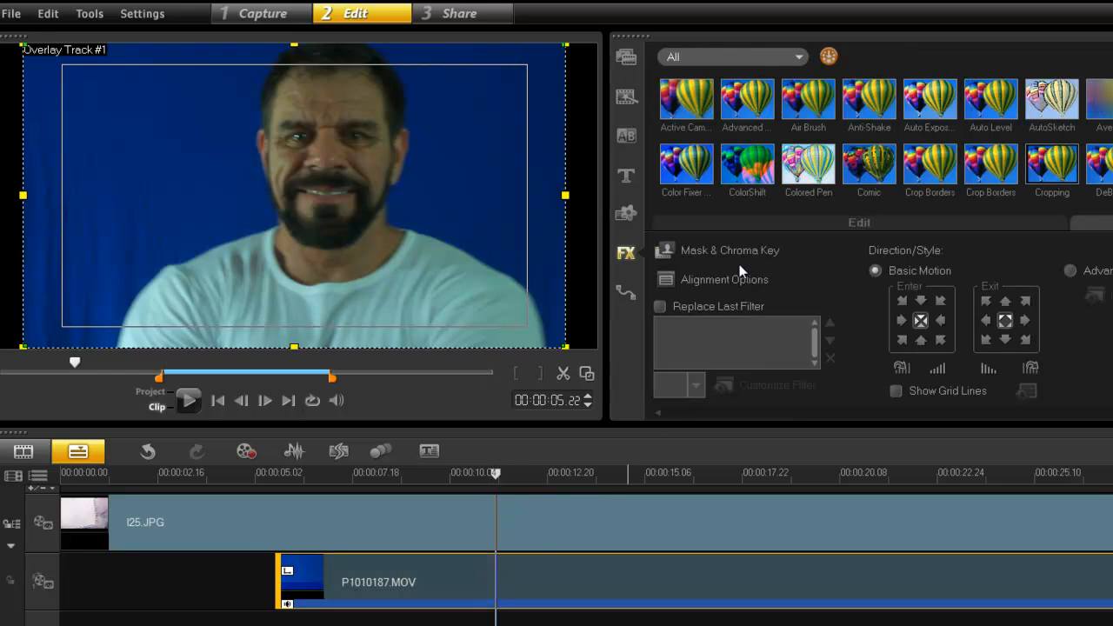
- Apply blue Chroma Key to P1010187.MOV in Mask & Chroma Key at Similarity 70
left_click(730, 250)
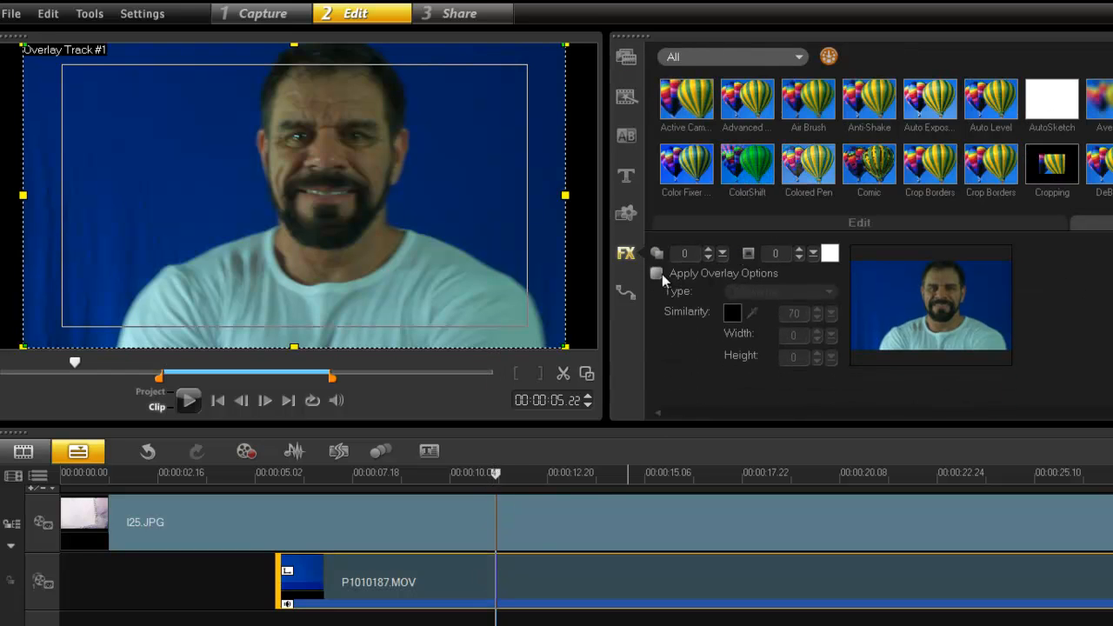
left_click(657, 274)
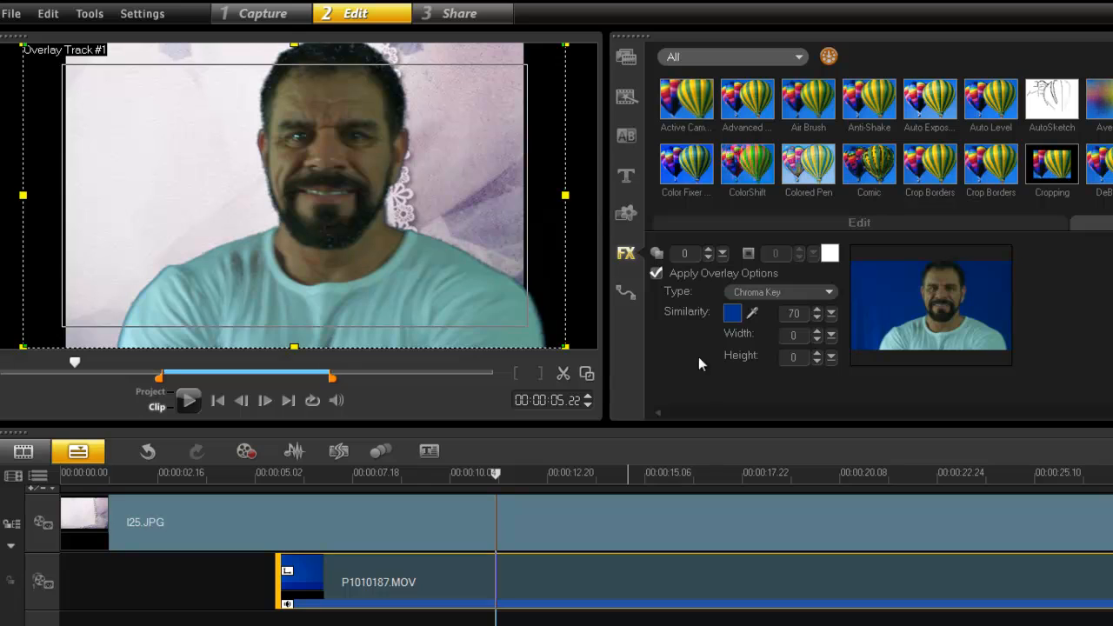
left_click(732, 313)
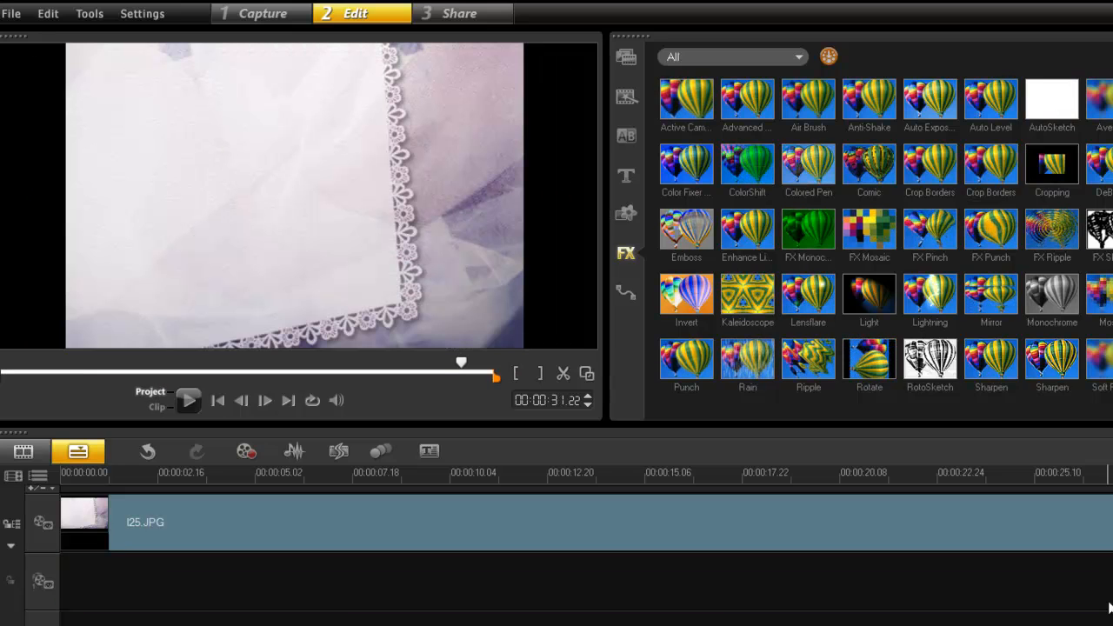
- Show the imported clips and key out P1010182.MOV's blue backdrop on the overlay track
left_click(626, 56)
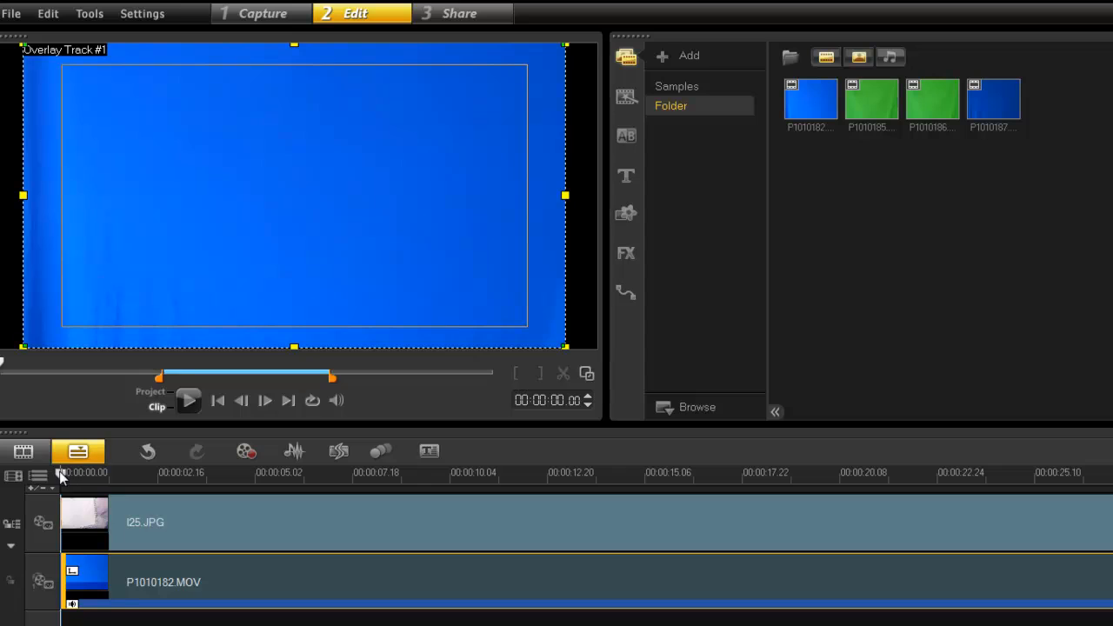
mouse_move(248, 480)
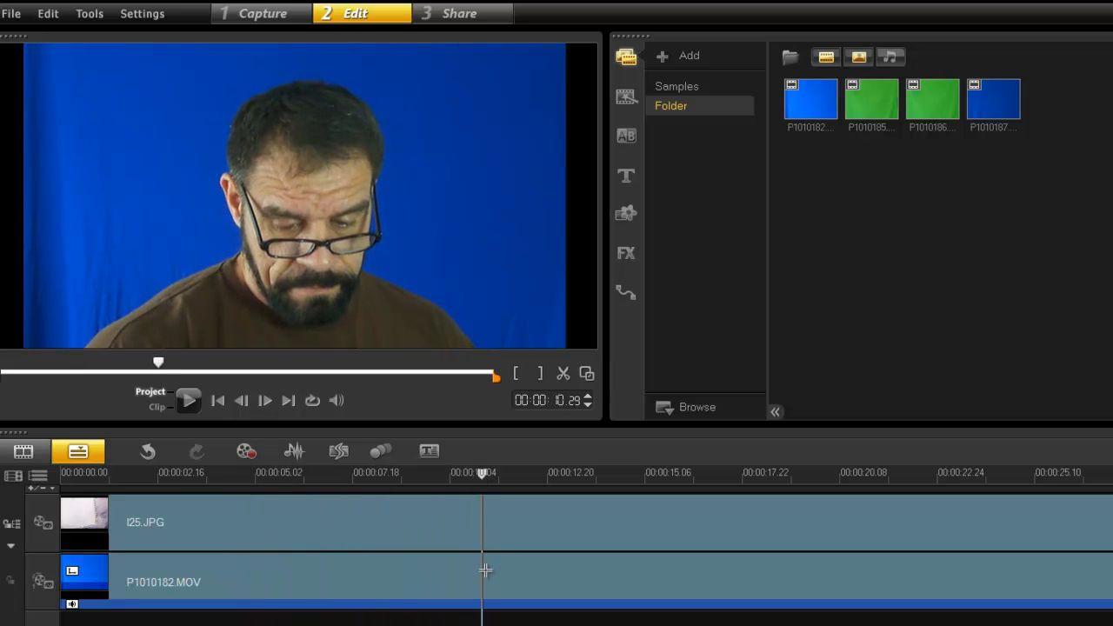
left_click(625, 252)
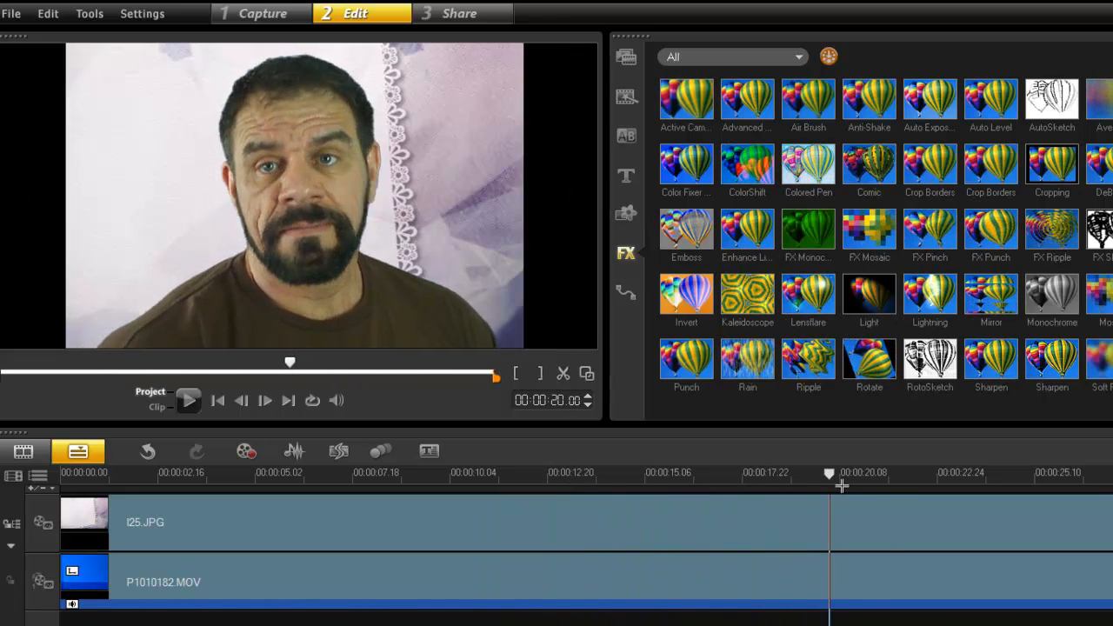
left_click(763, 473)
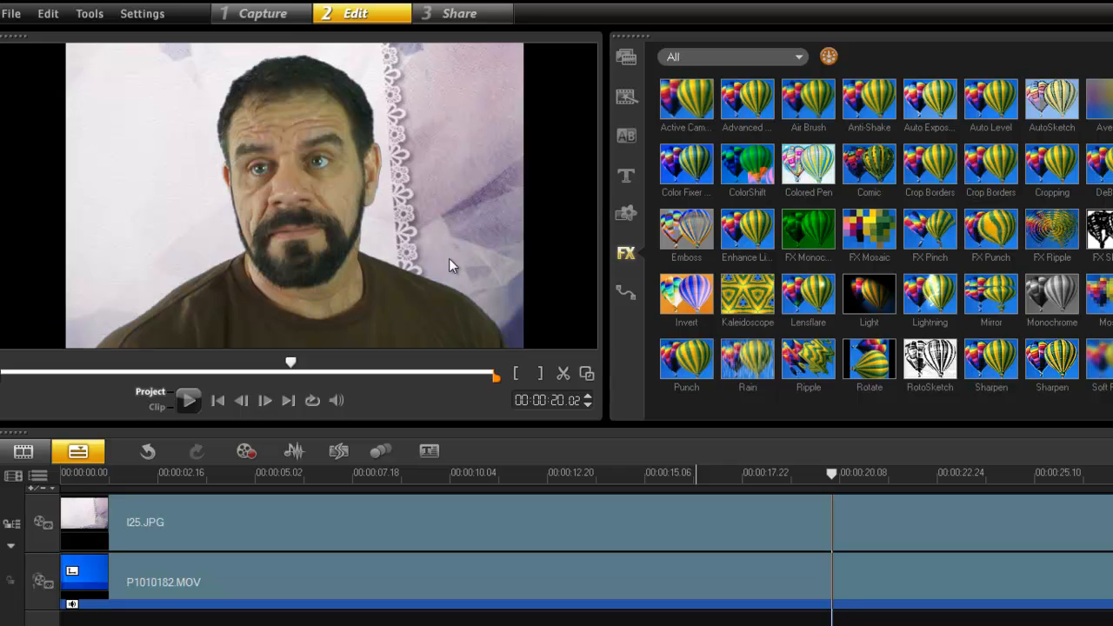
left_click(878, 473)
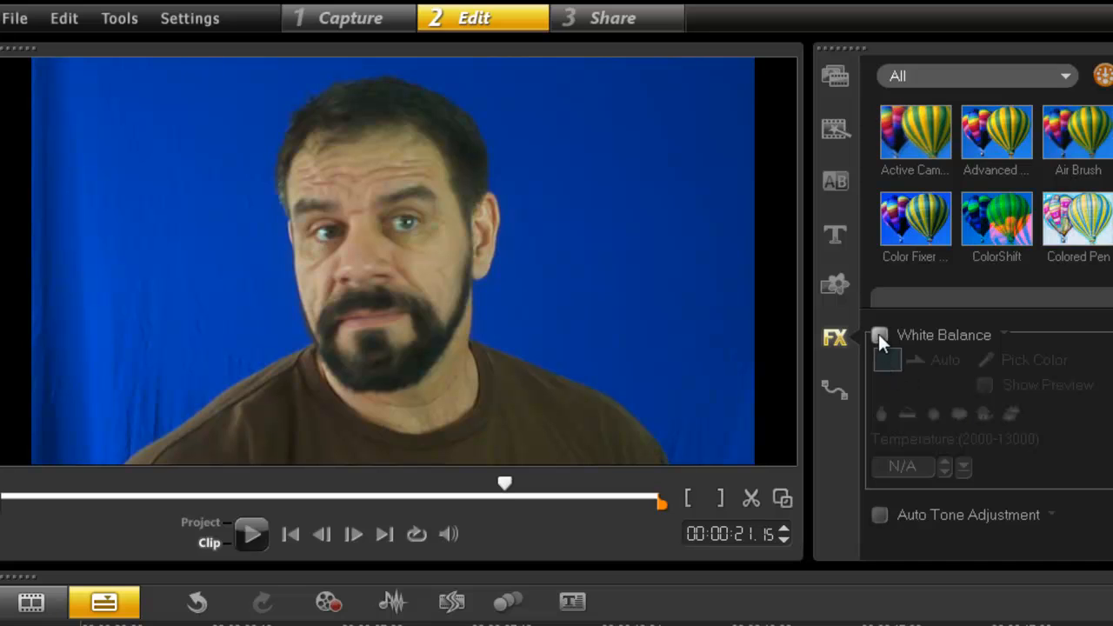
- Tick White Balance for P1010182.MOV and sample a neutral colour with Pick Color
left_click(879, 335)
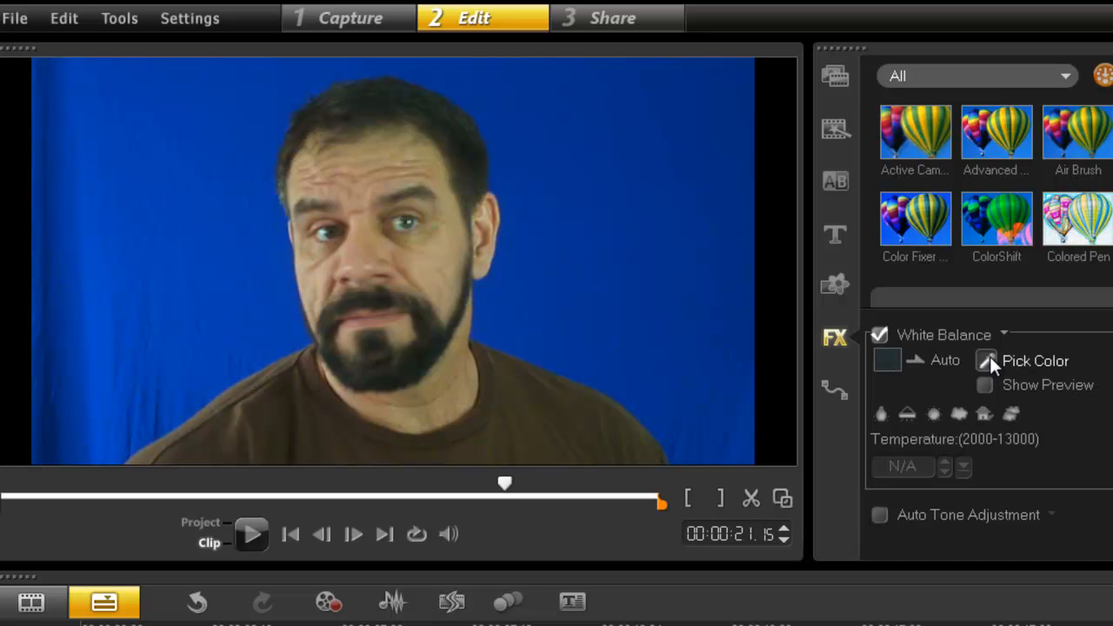
left_click(987, 360)
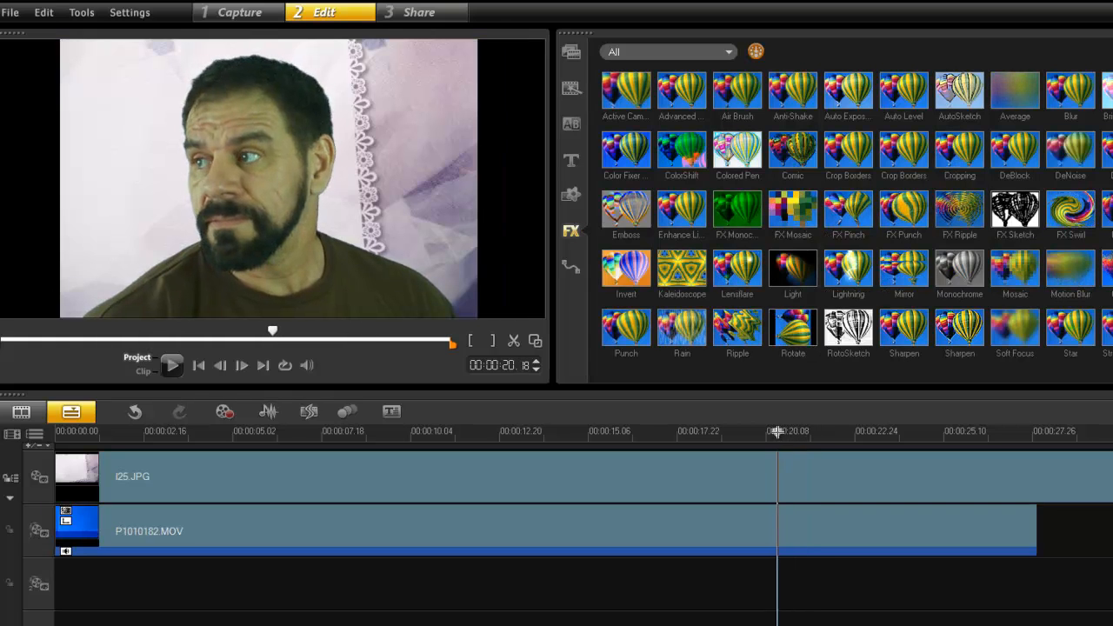
- Select P1010182.MOV on the overlay track to show its Edit options
left_click(848, 431)
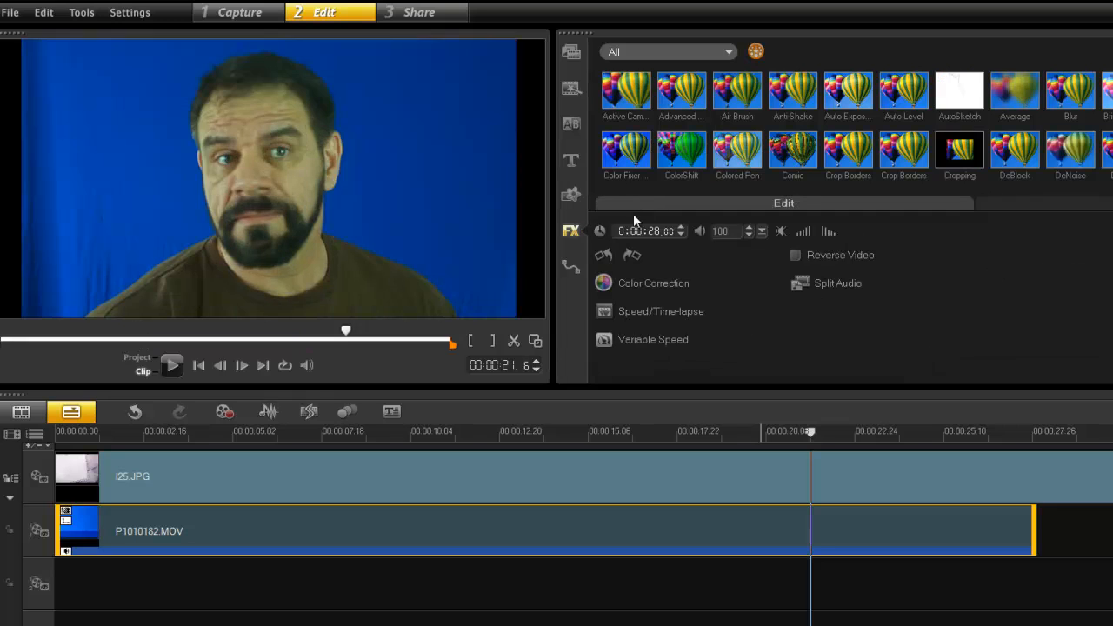
- Apply NewBlue Video Essentials' Color Fixer Plus to P1010182.MOV and open its customization window
left_click(653, 283)
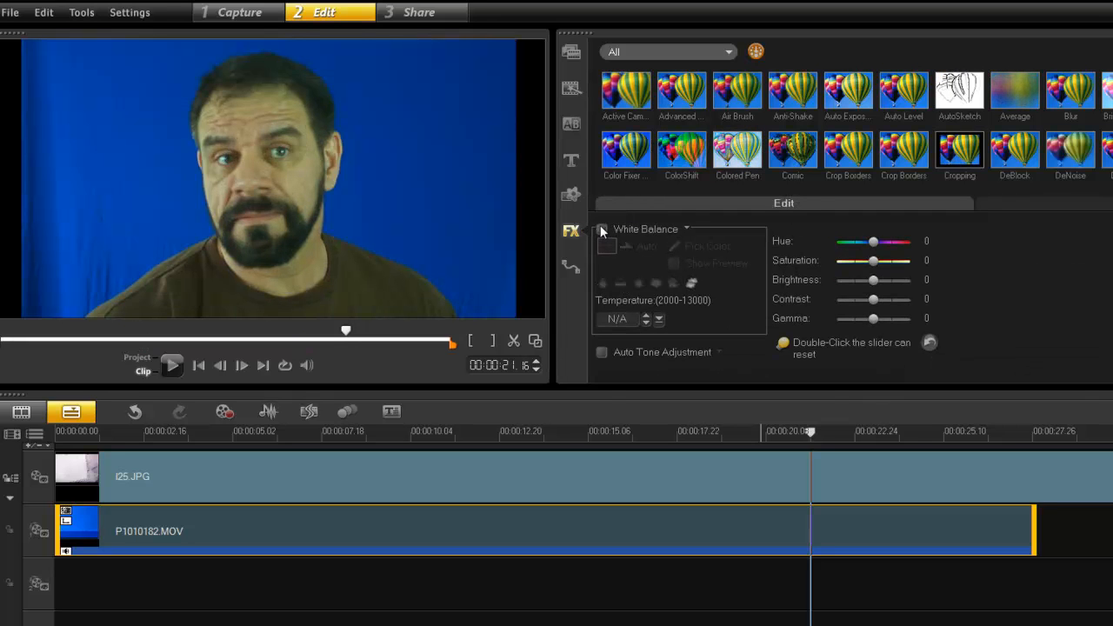
left_click(729, 51)
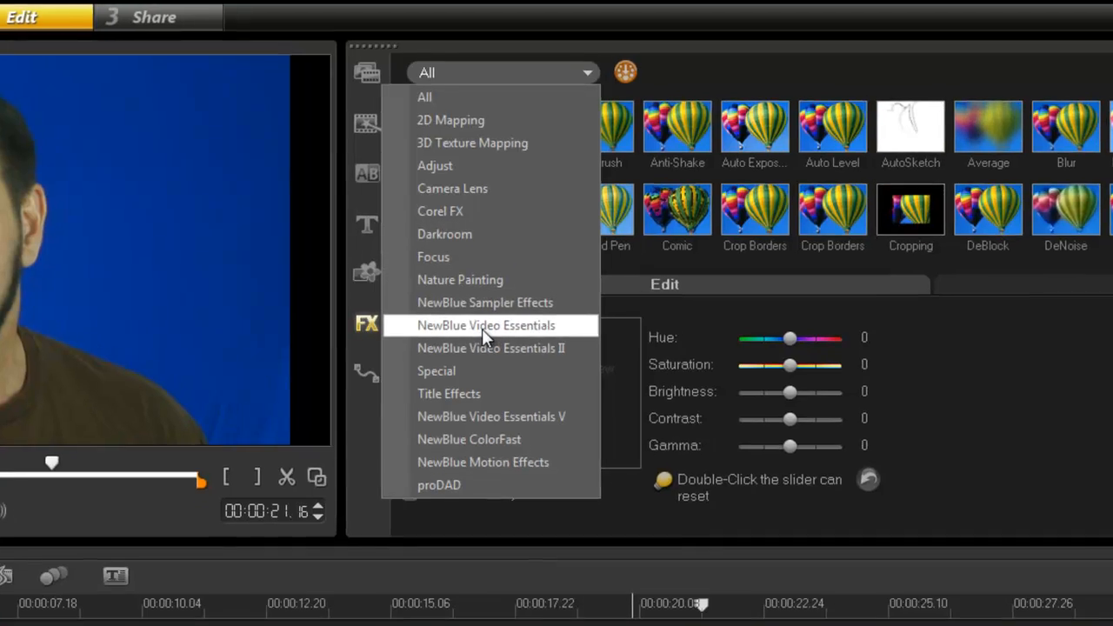
left_click(485, 324)
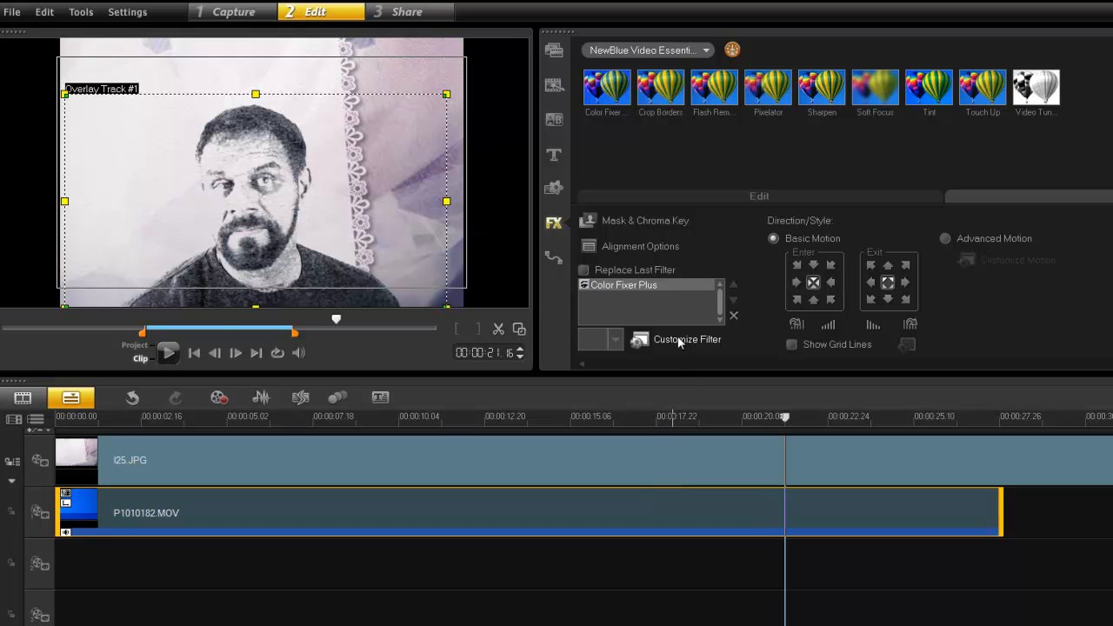
left_click(687, 339)
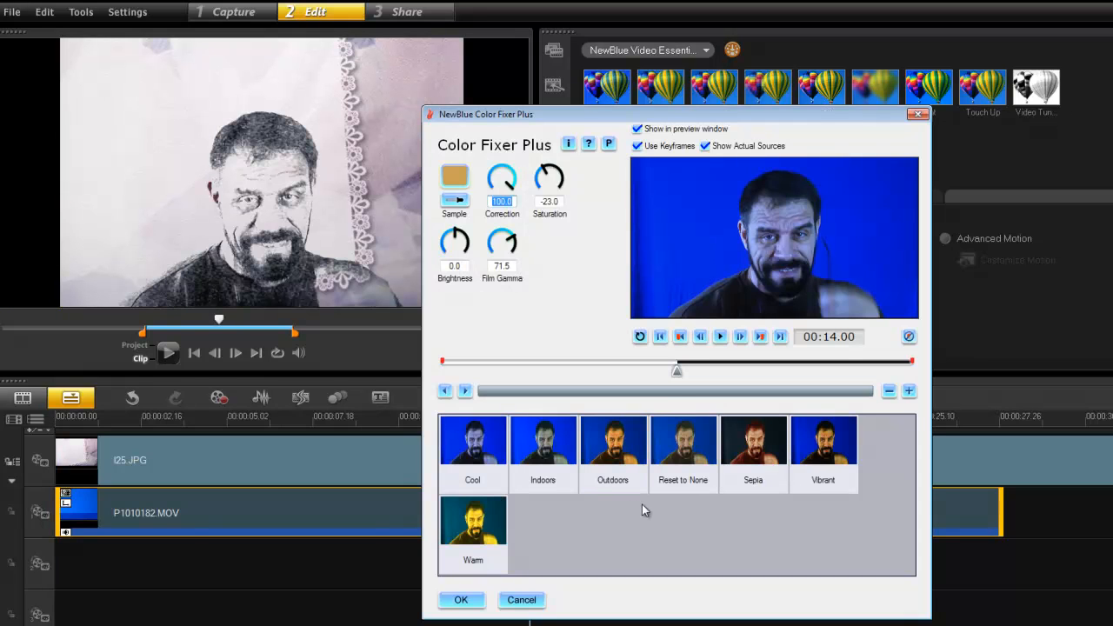
mouse_move(678, 386)
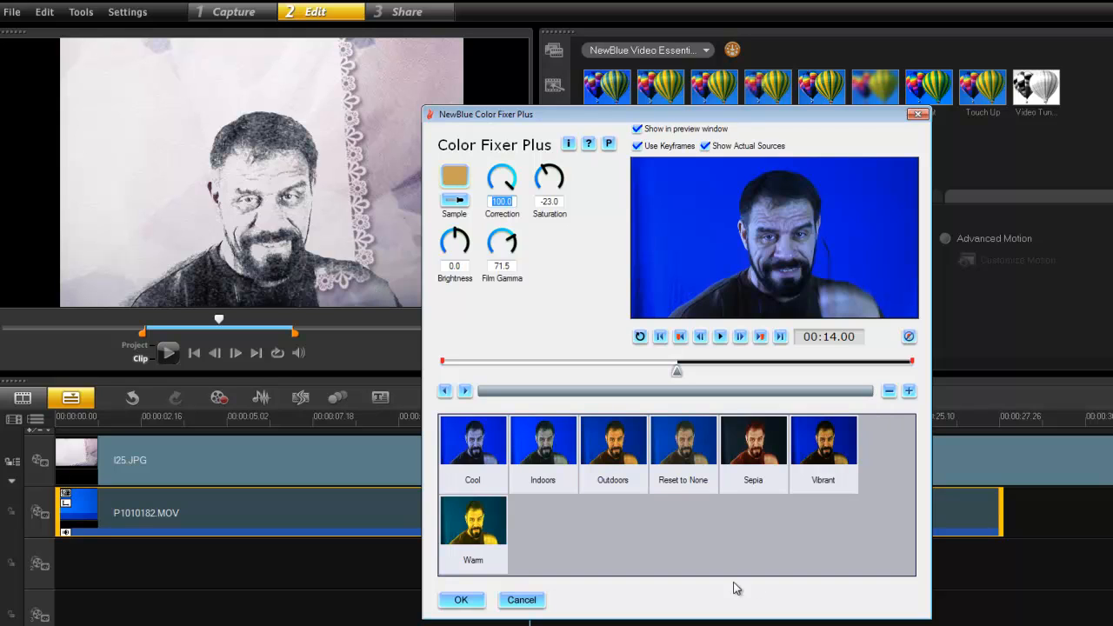
- Try the Color Fixer Plus presets and scrub the preview between about 14 and 20 seconds
left_click(683, 441)
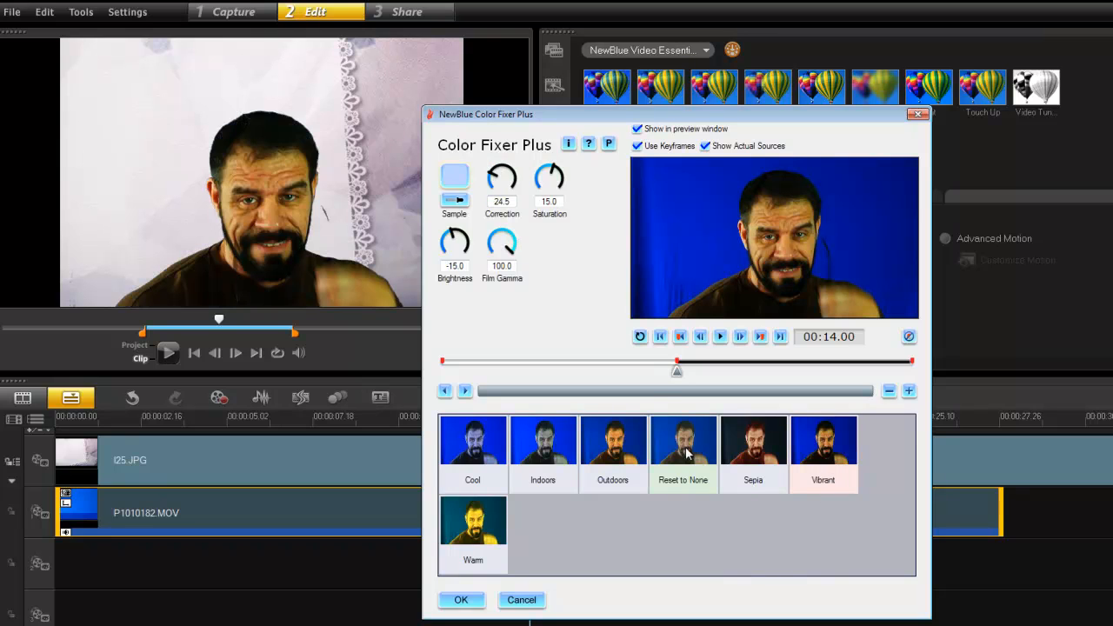
left_click_drag(677, 361, 676, 361)
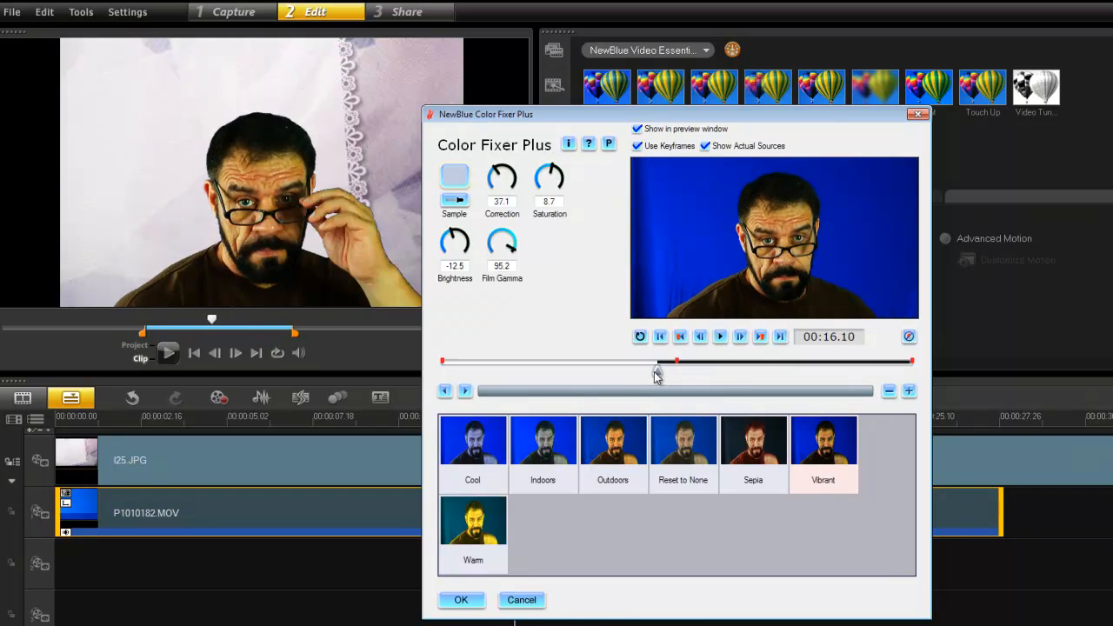
left_click_drag(658, 361, 713, 361)
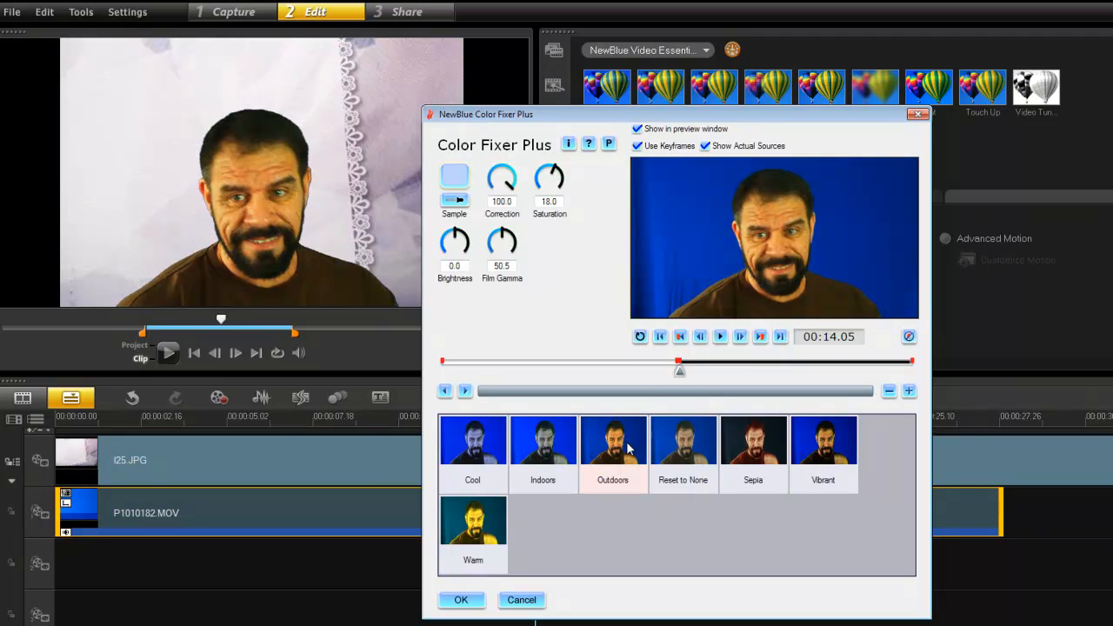
left_click_drag(679, 361, 679, 361)
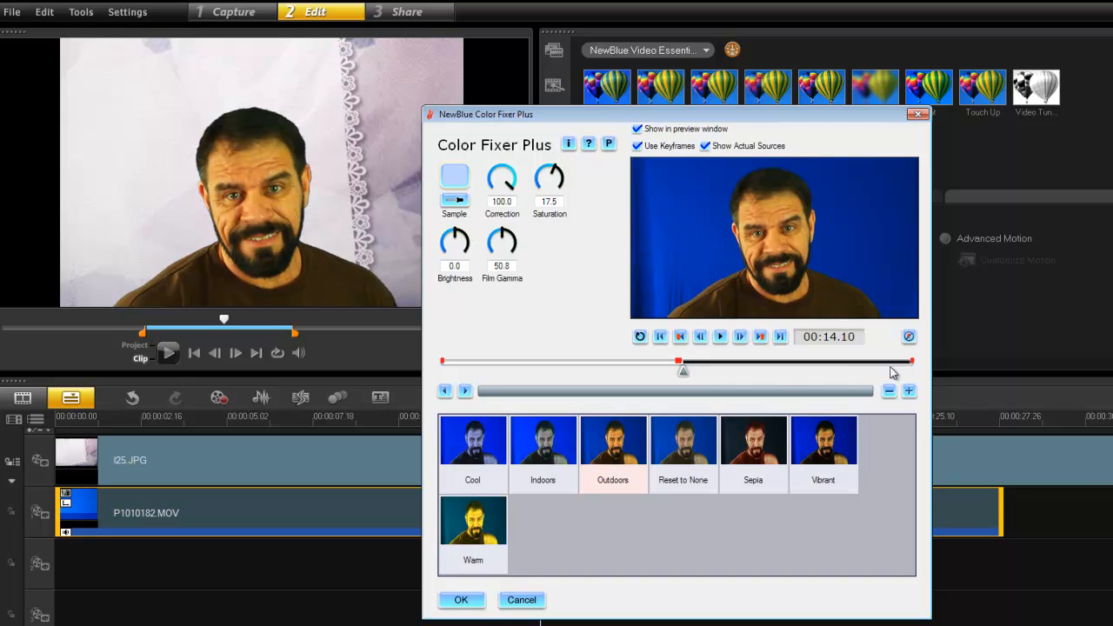
left_click_drag(683, 371, 783, 372)
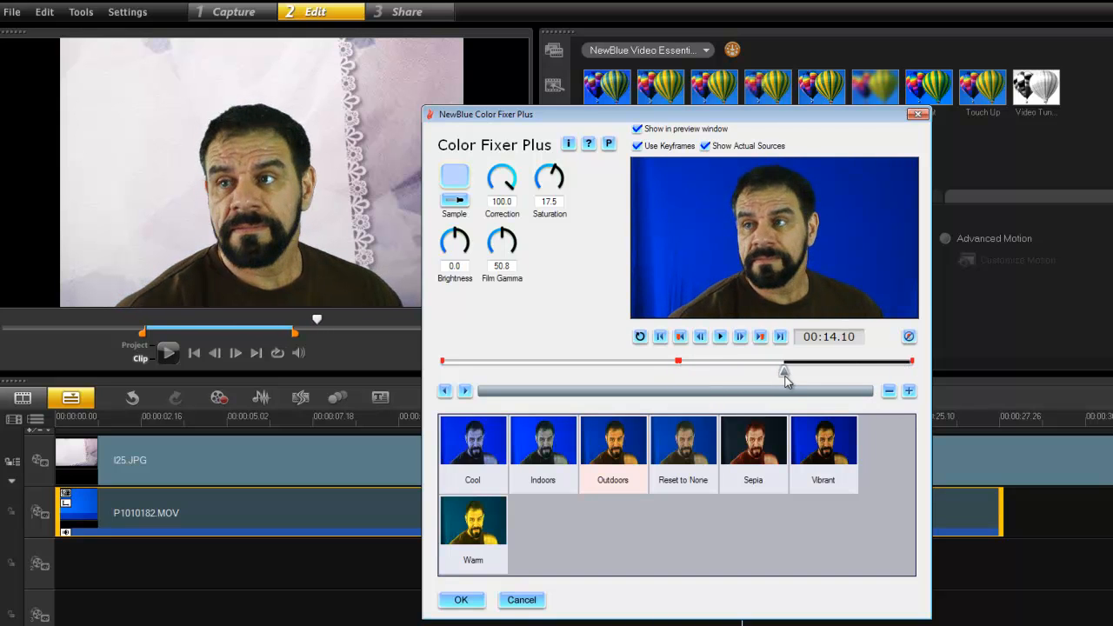
left_click_drag(785, 373, 784, 372)
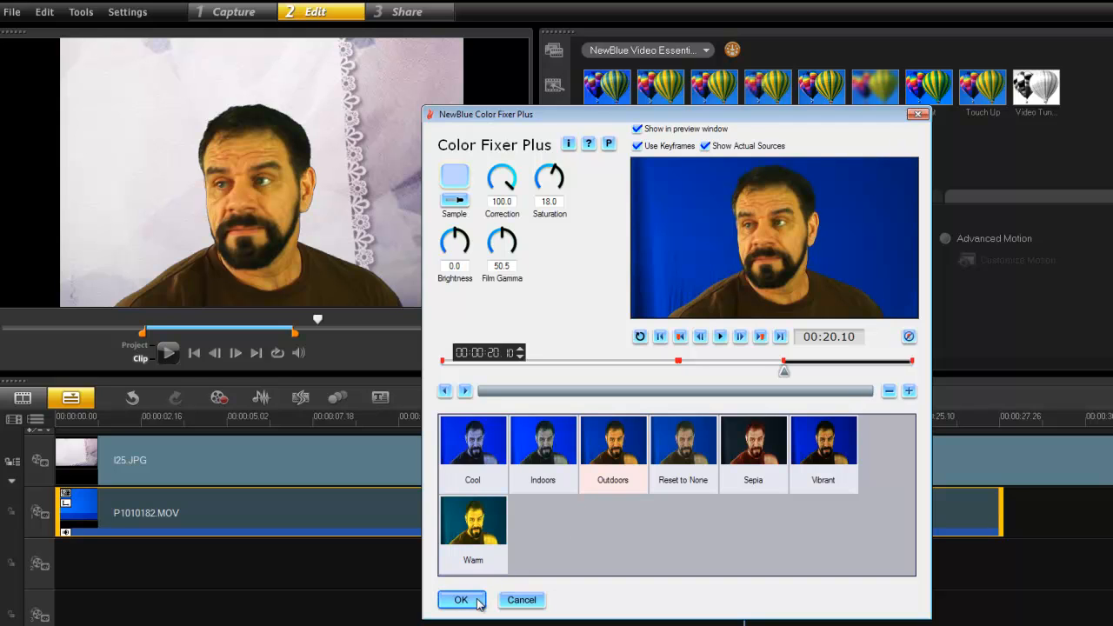
- Confirm the NewBlue Color Fixer Plus settings with OK
left_click(461, 601)
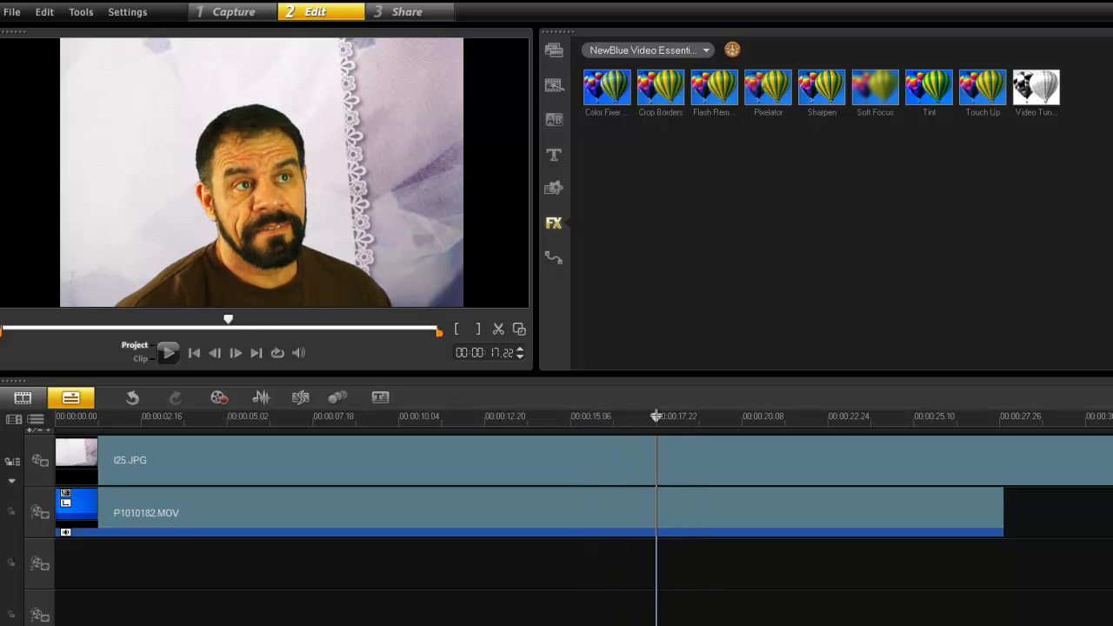
mouse_move(661, 417)
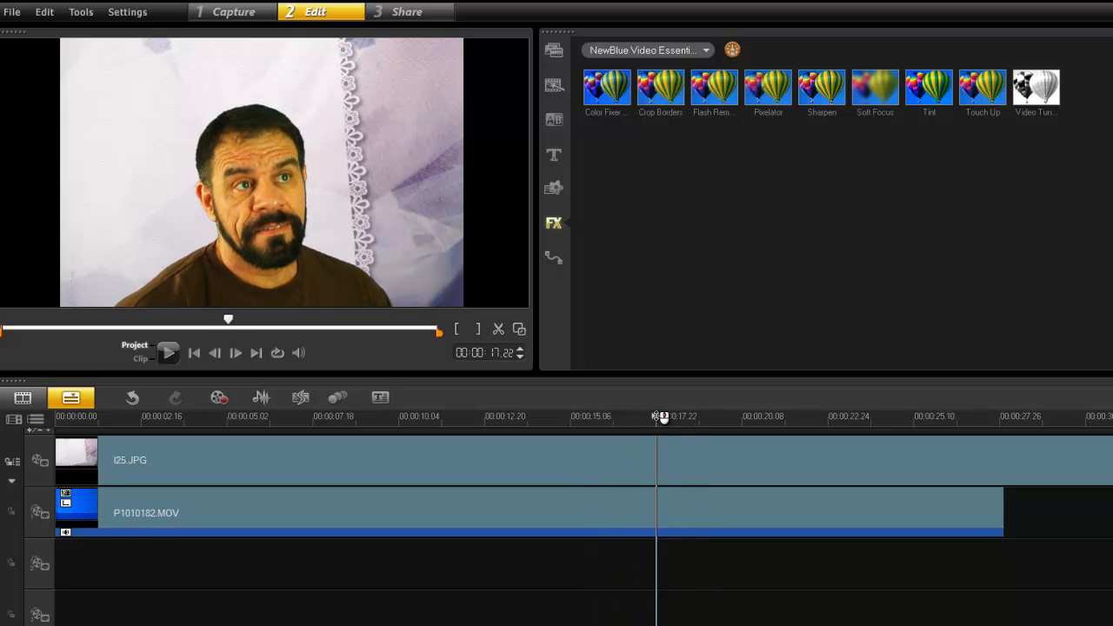